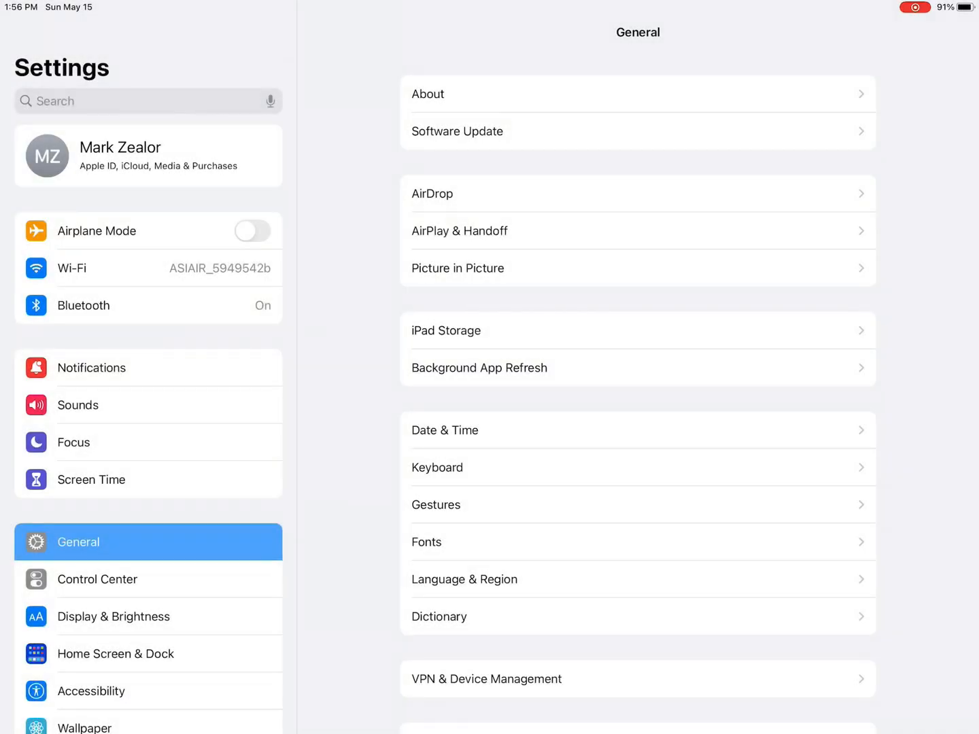
- Verify the iPad is on the ASIAIR_5949542b Wi-Fi network and return to the home screen
{"action": "left_click", "coordinate": [71, 268]}
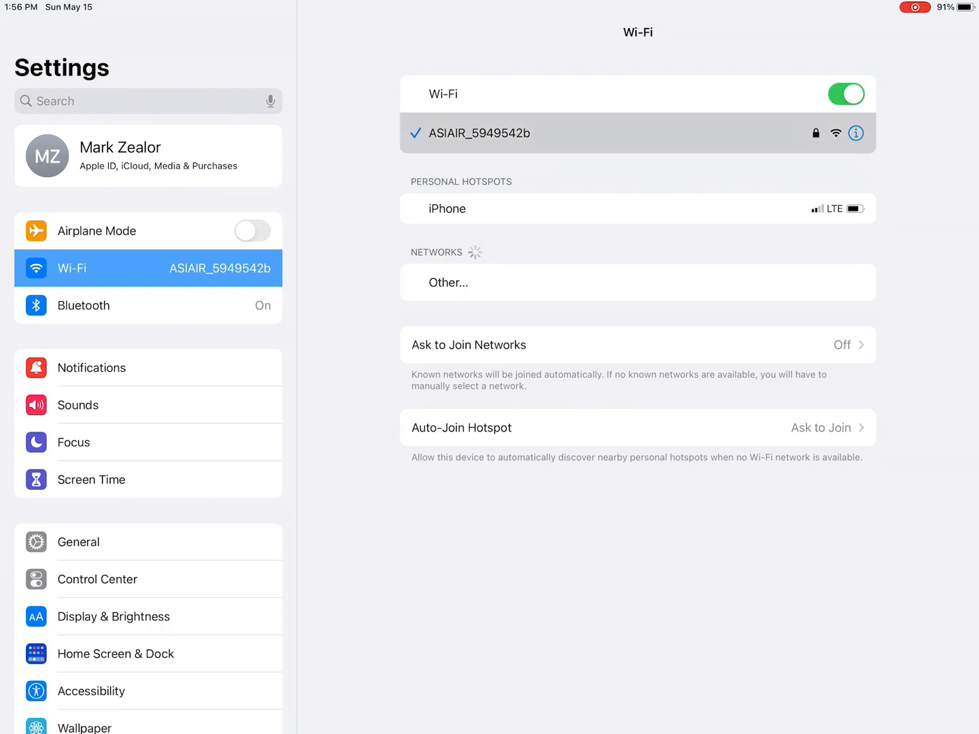
{"action": "left_click", "coordinate": [857, 133]}
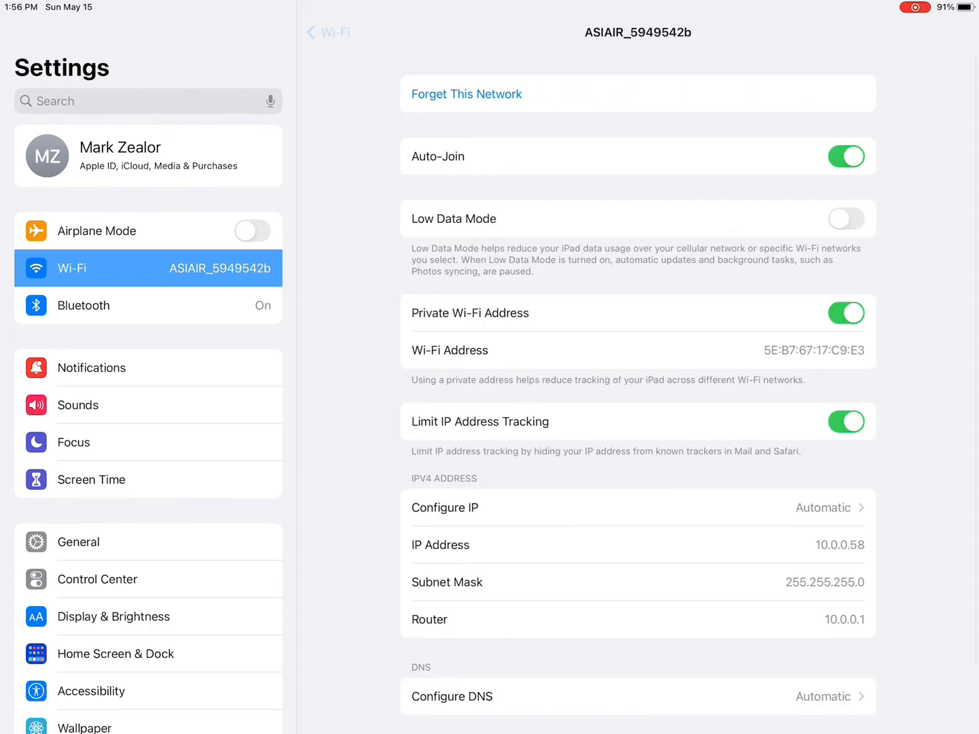
{"action": "left_click", "coordinate": [330, 33]}
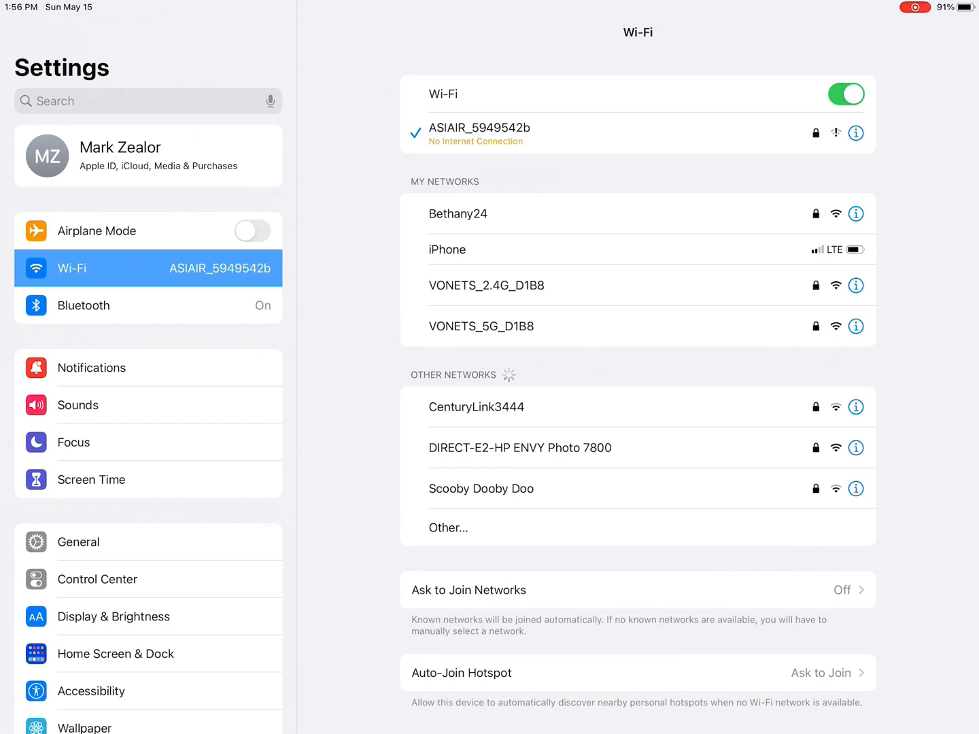
{"action": "key", "text": "home"}
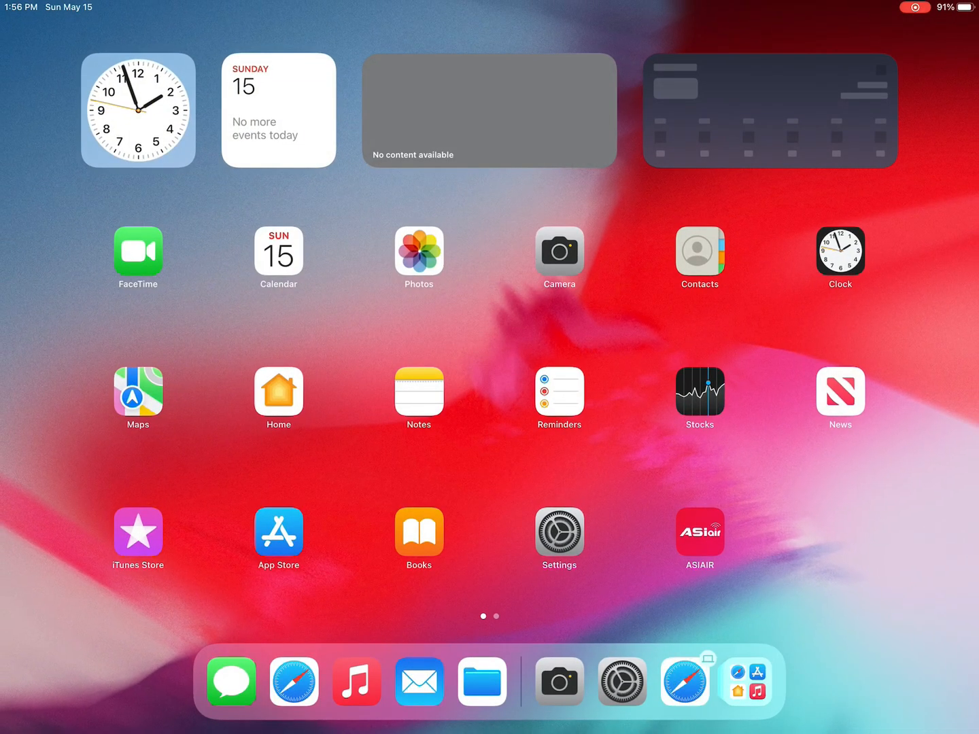
- Launch ASIAIR, confirm the equipment setup to connect, and enter Plan mode
{"action": "left_click", "coordinate": [698, 532]}
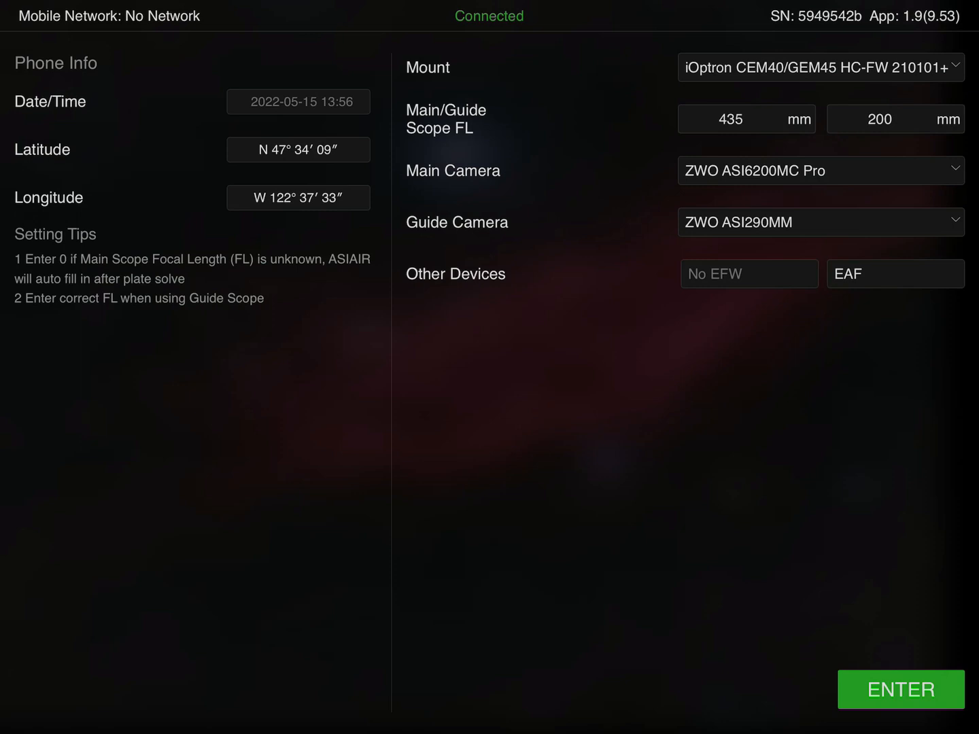
{"action": "left_click", "coordinate": [899, 689]}
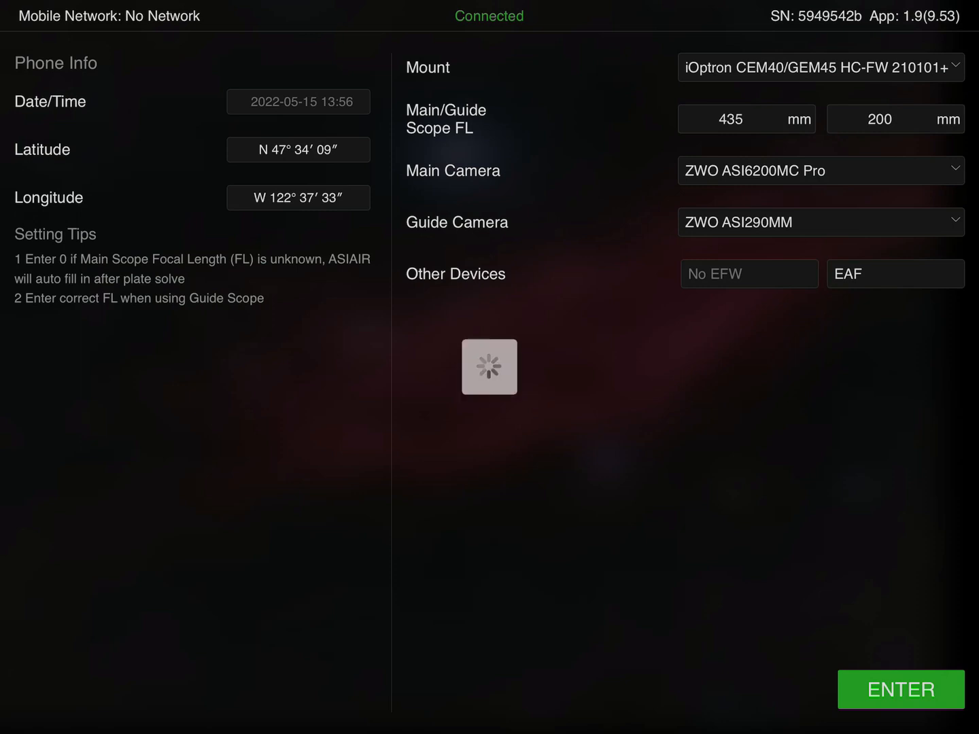
{"action": "left_click", "coordinate": [900, 706]}
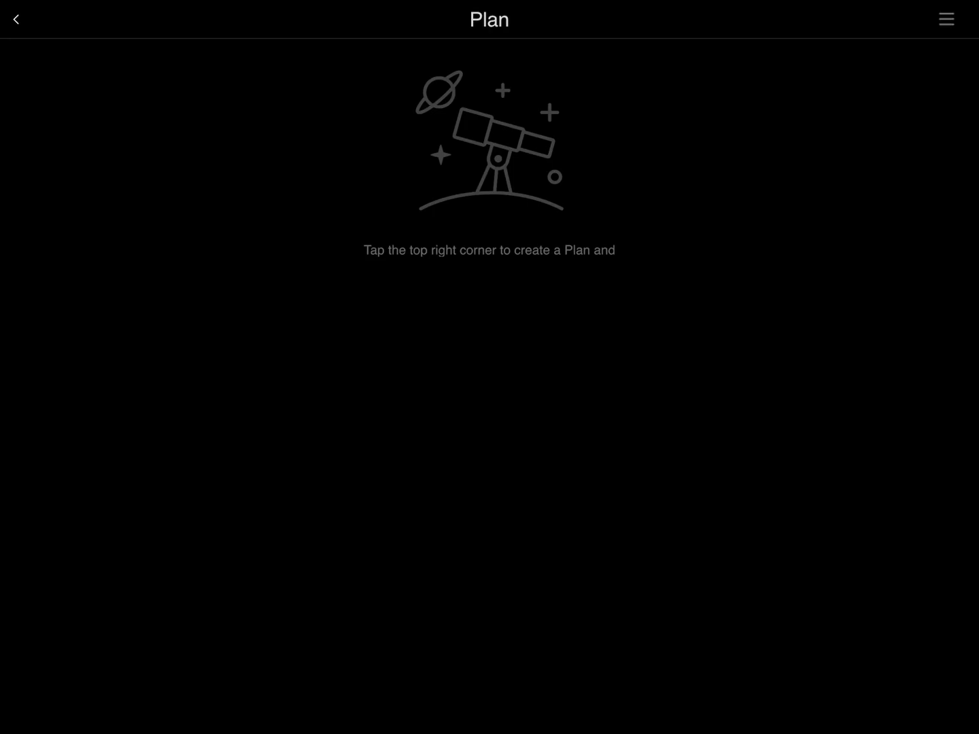
- Start a new plan named Test1 with Auto Cooling turned on
{"action": "left_click", "coordinate": [945, 20]}
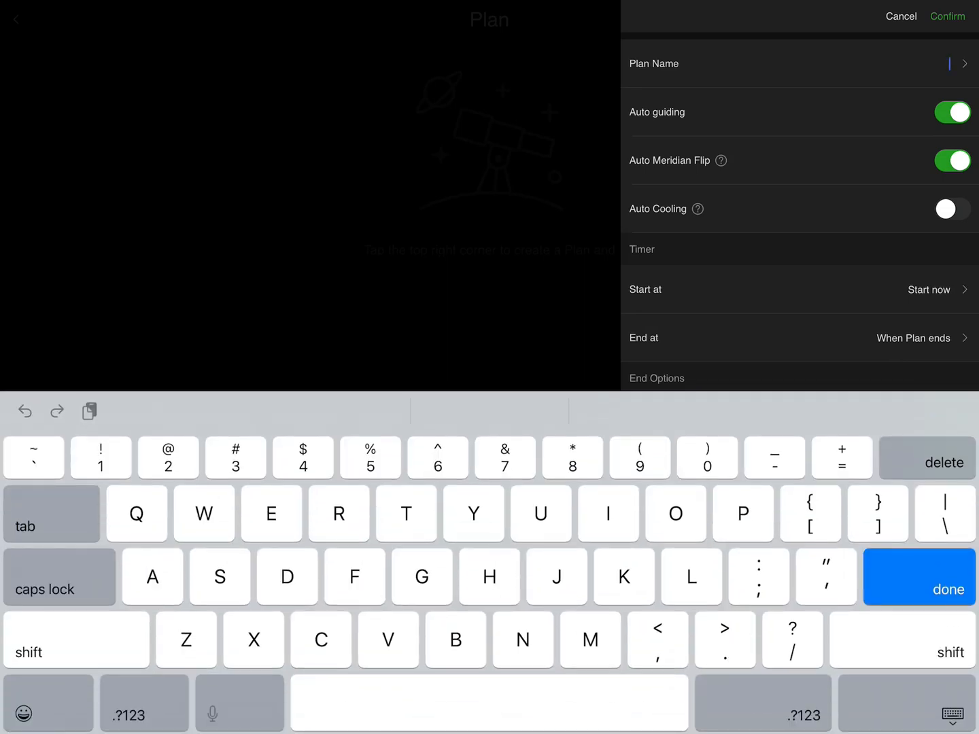
{"action": "left_click", "coordinate": [405, 514]}
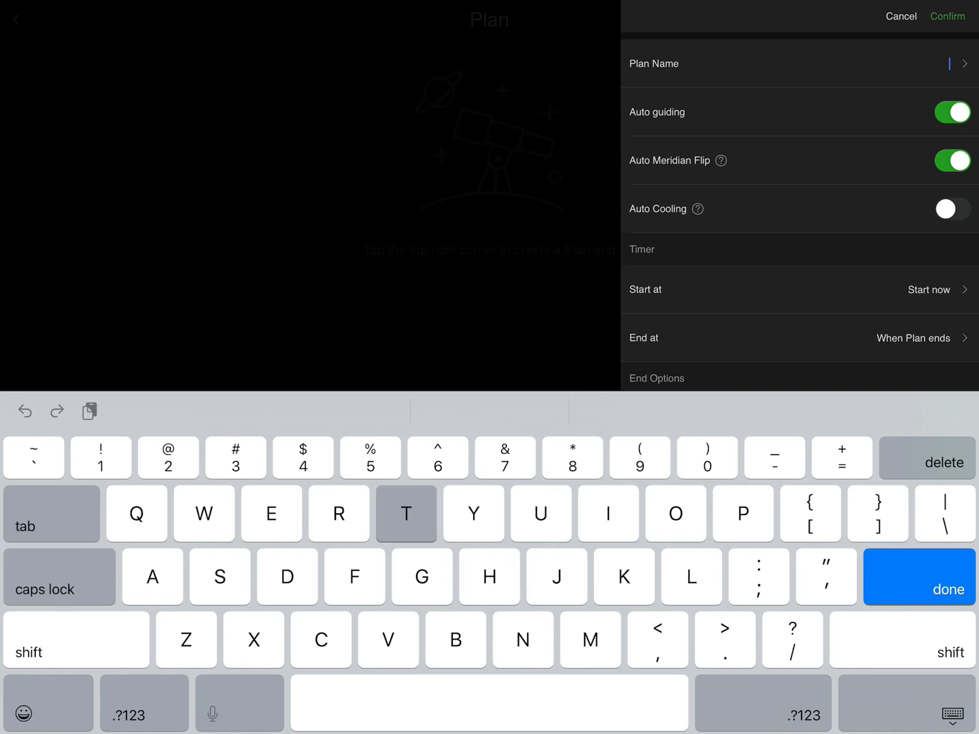
{"action": "type", "text": "Test1"}
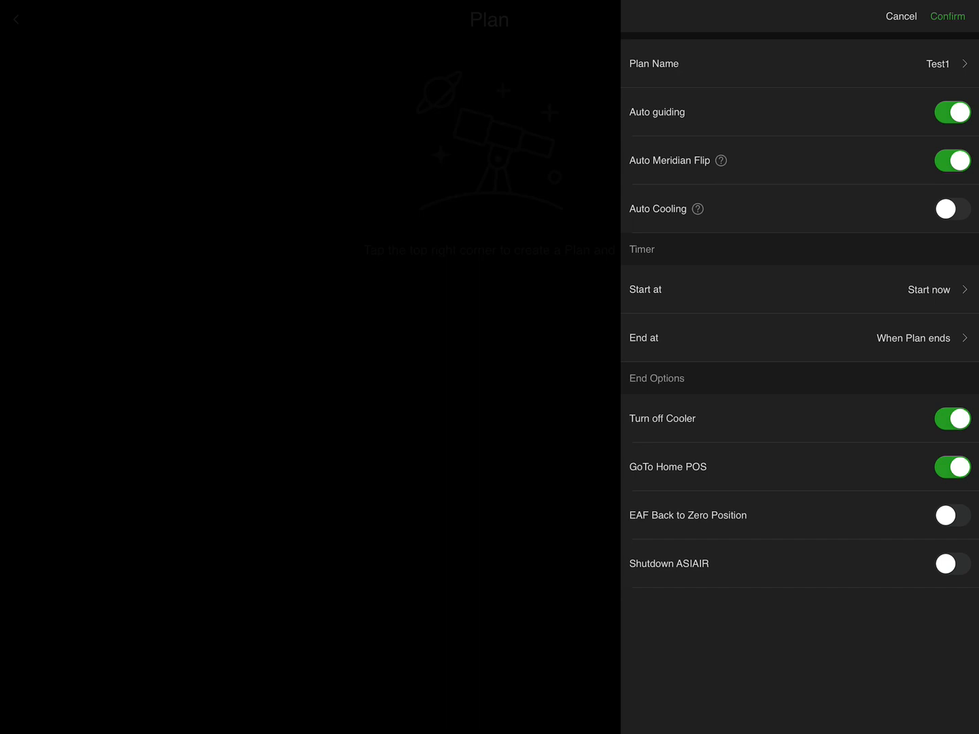
{"action": "left_click", "coordinate": [951, 209]}
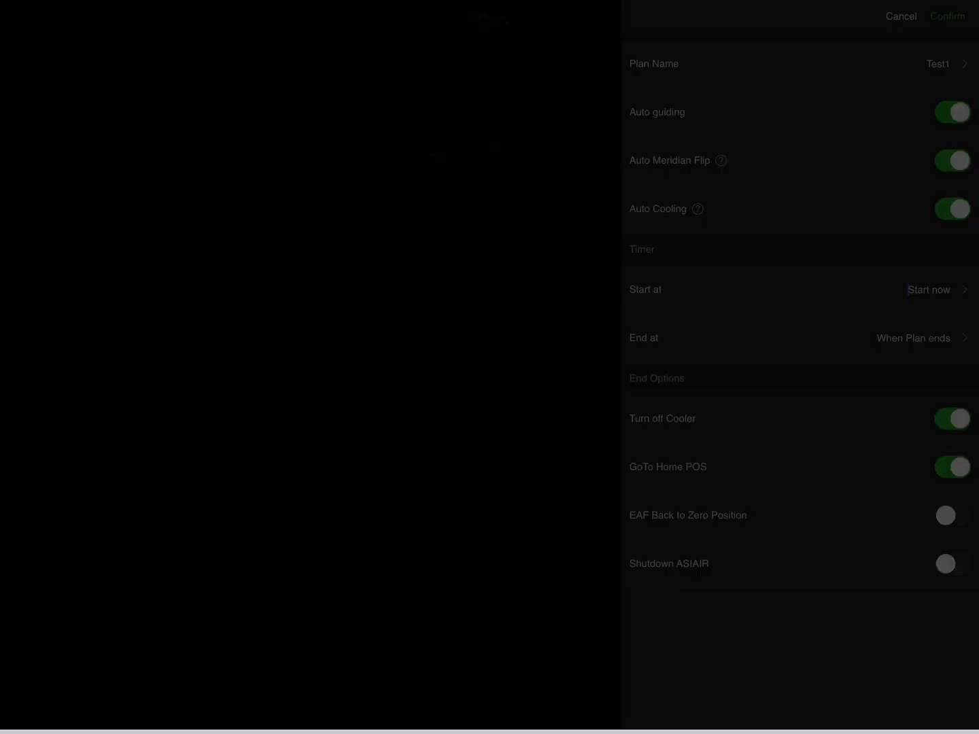
- Set the plan to start at 13:58:48, end when the plan ends, and submit it
{"action": "left_click", "coordinate": [928, 290]}
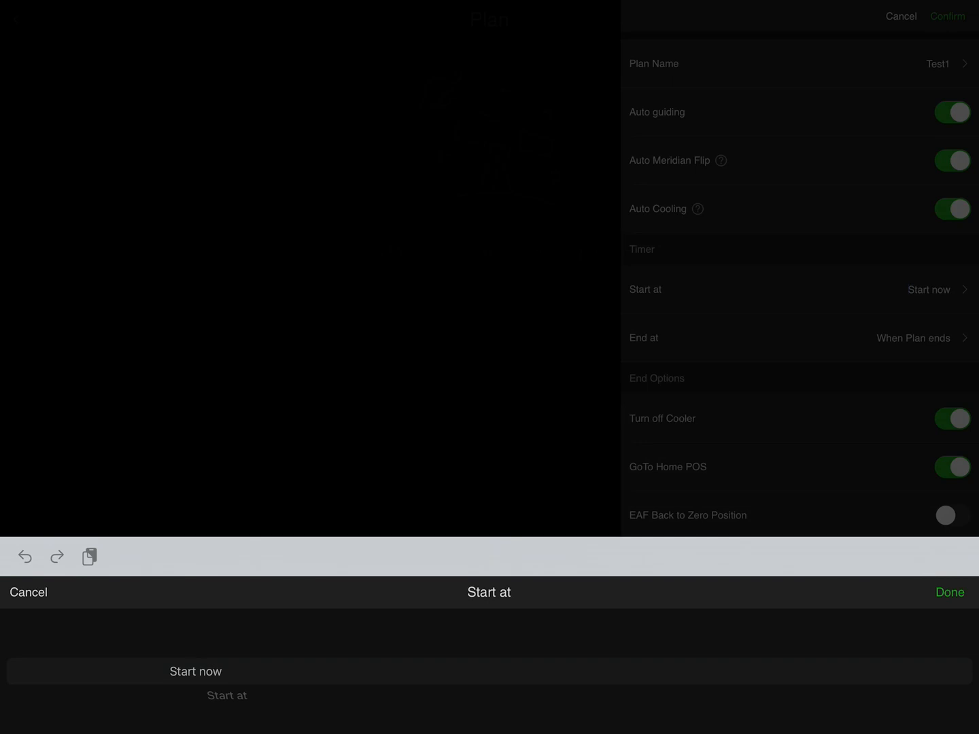
{"action": "left_click", "coordinate": [227, 694]}
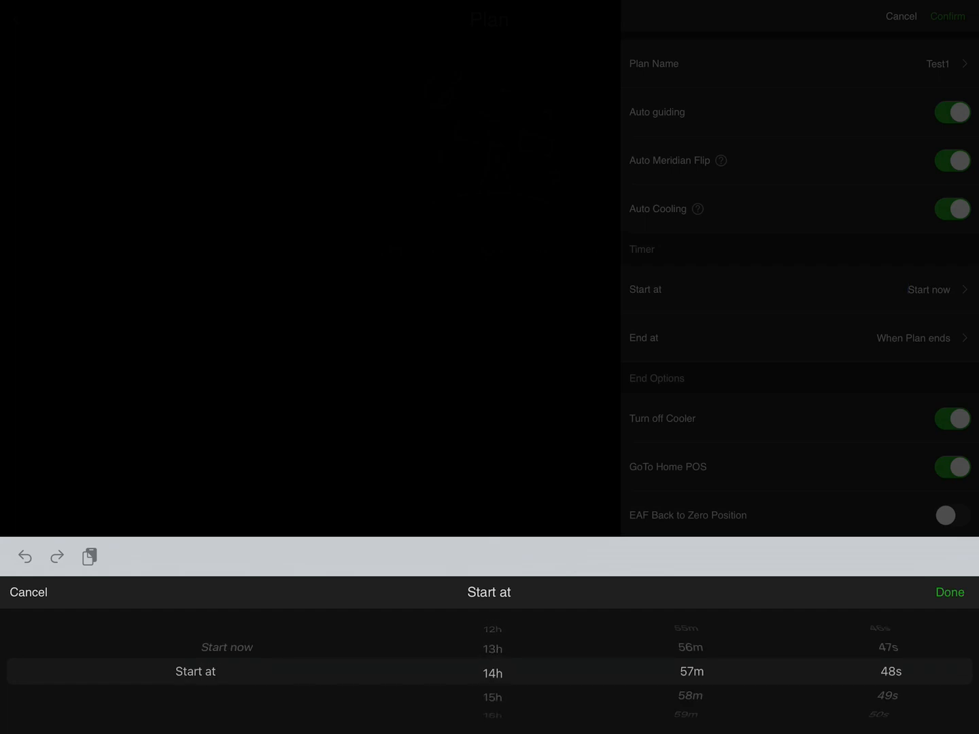
{"action": "scroll", "scroll_direction": "down", "scroll_amount": 3}
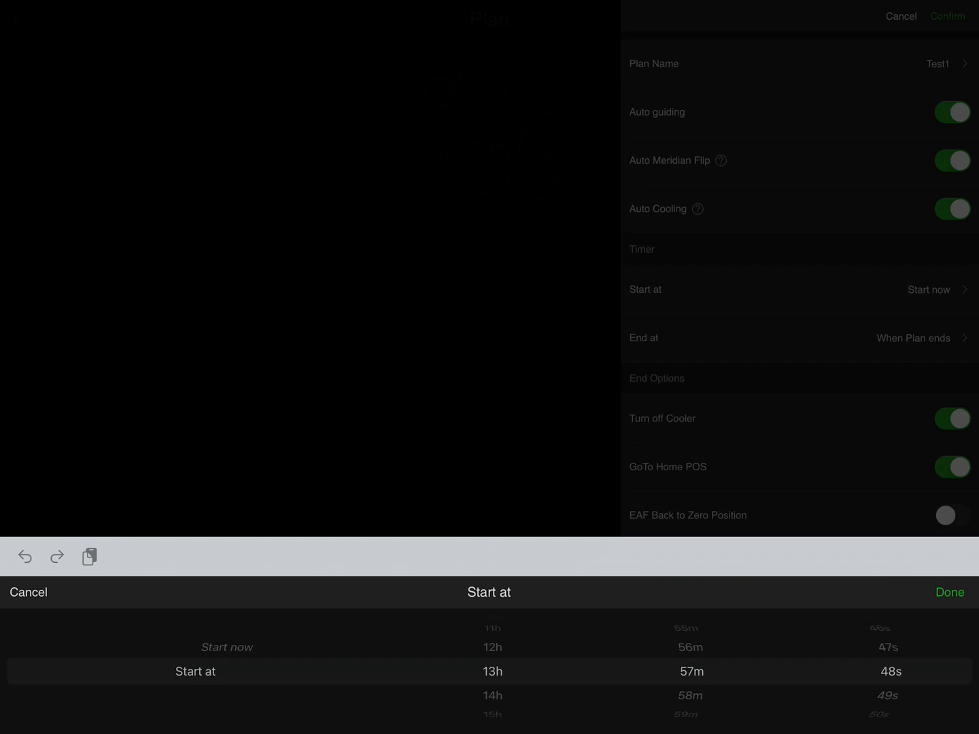
{"action": "scroll", "scroll_direction": "down", "scroll_amount": 3}
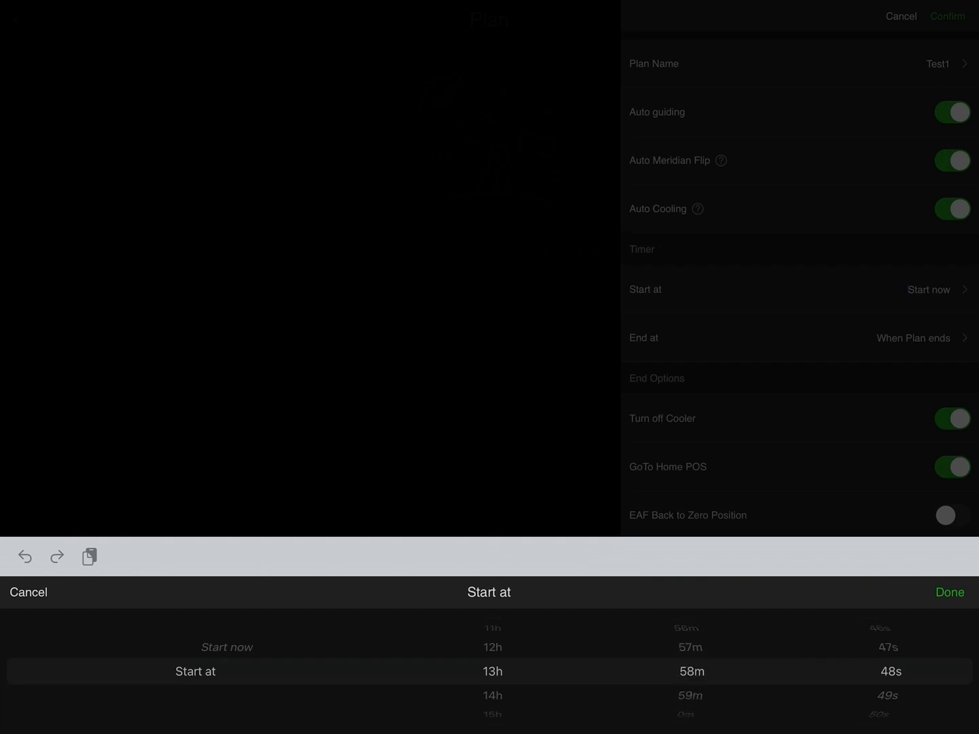
{"action": "left_click", "coordinate": [950, 593]}
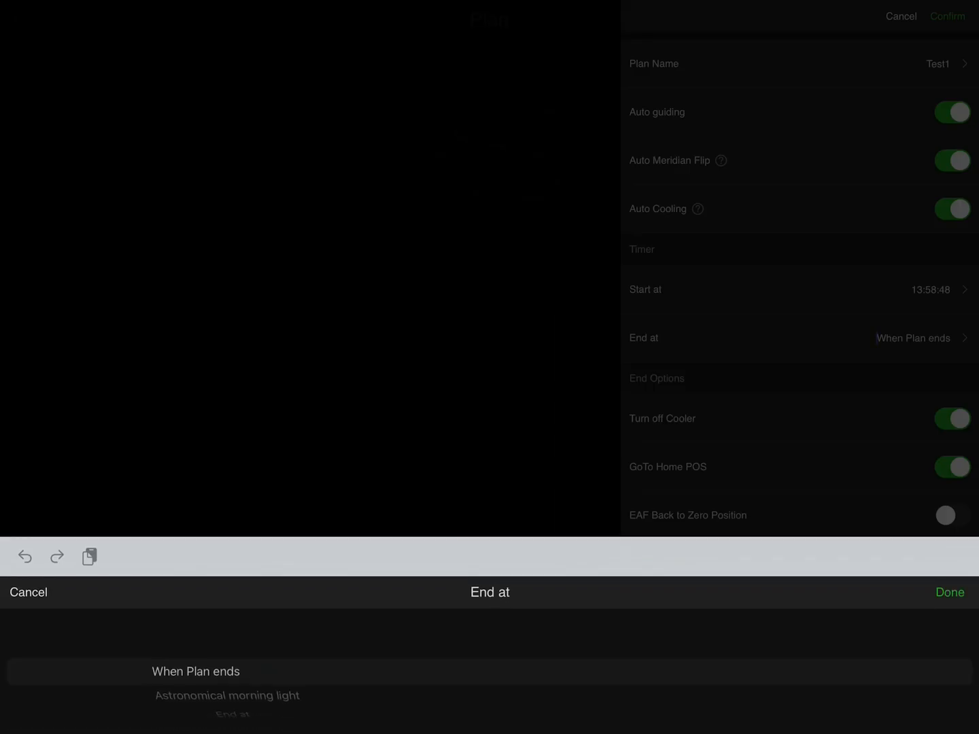
{"action": "left_click", "coordinate": [949, 593]}
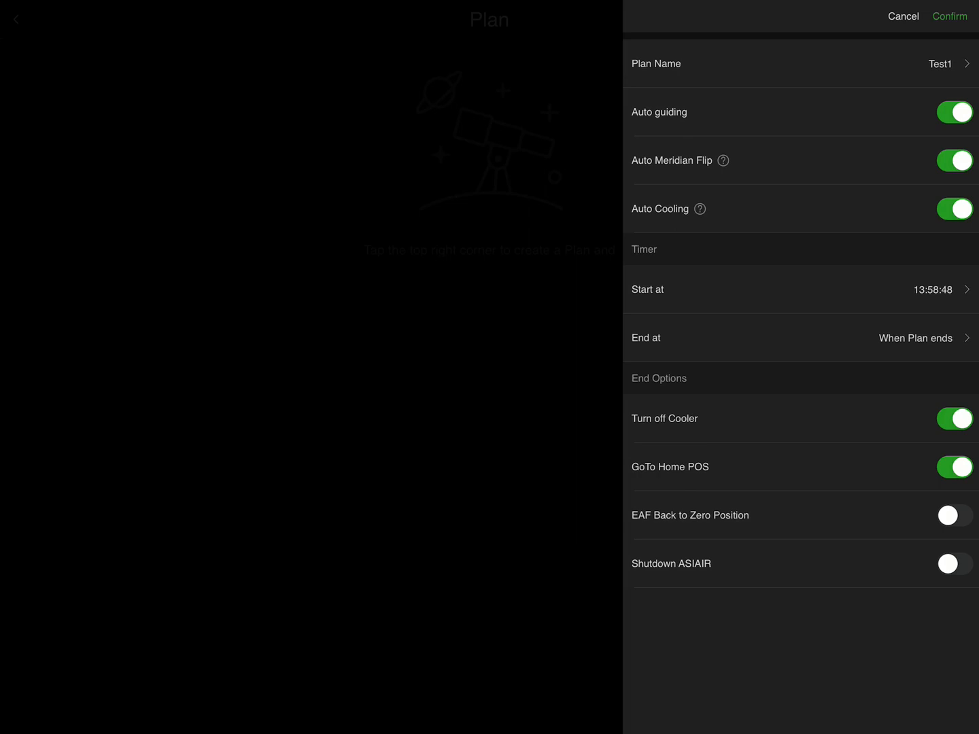
{"action": "left_click", "coordinate": [903, 17]}
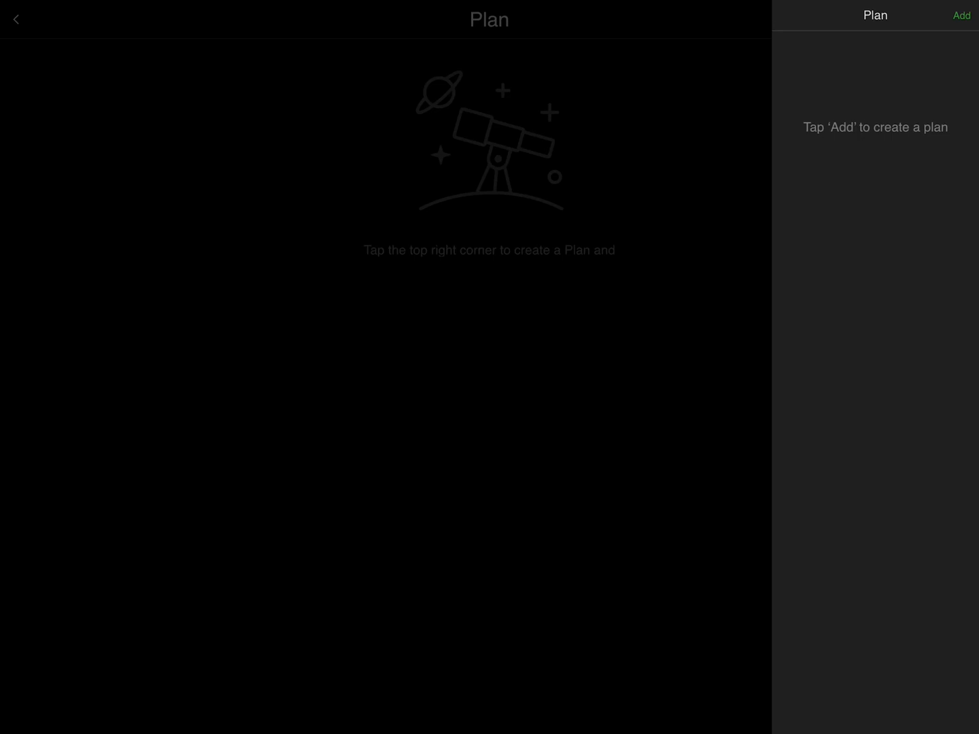
- Re-create the plan named Test1 and confirm it to reach its empty target page
{"action": "left_click", "coordinate": [960, 16]}
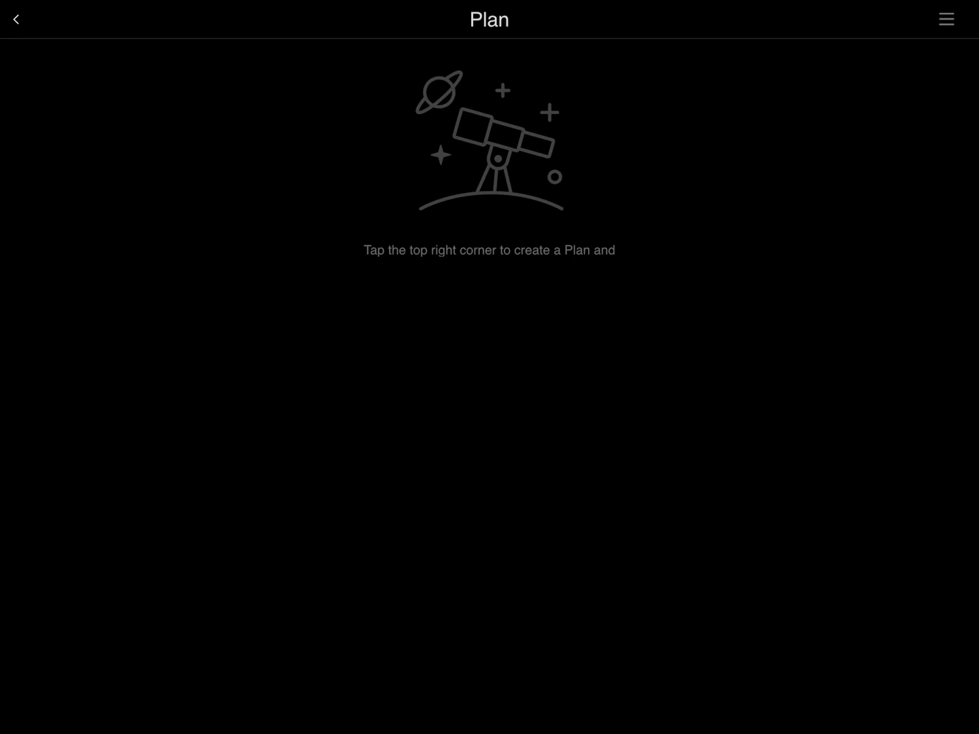
{"action": "left_click", "coordinate": [946, 17]}
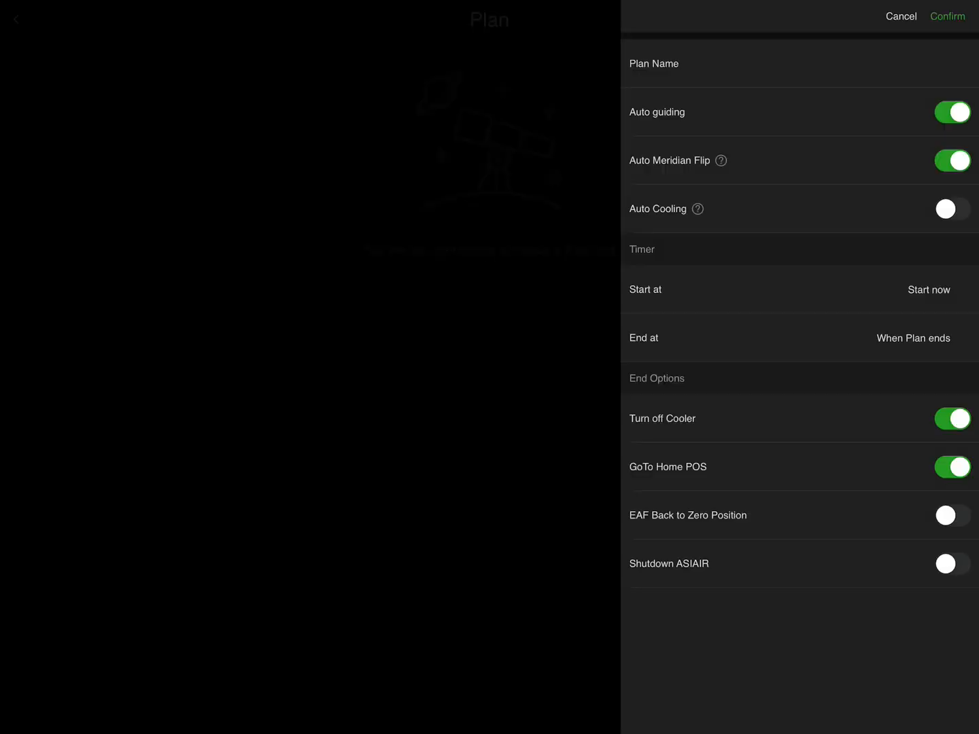
{"action": "left_click", "coordinate": [775, 63]}
{"action": "type", "text": "Te"}
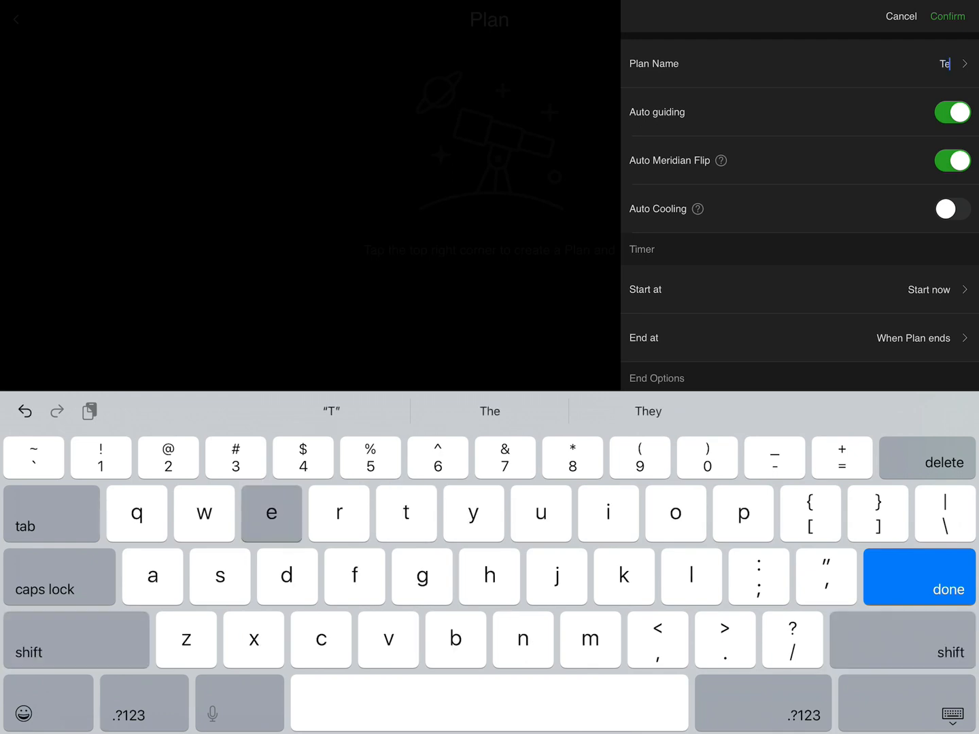
{"action": "type", "text": "st1"}
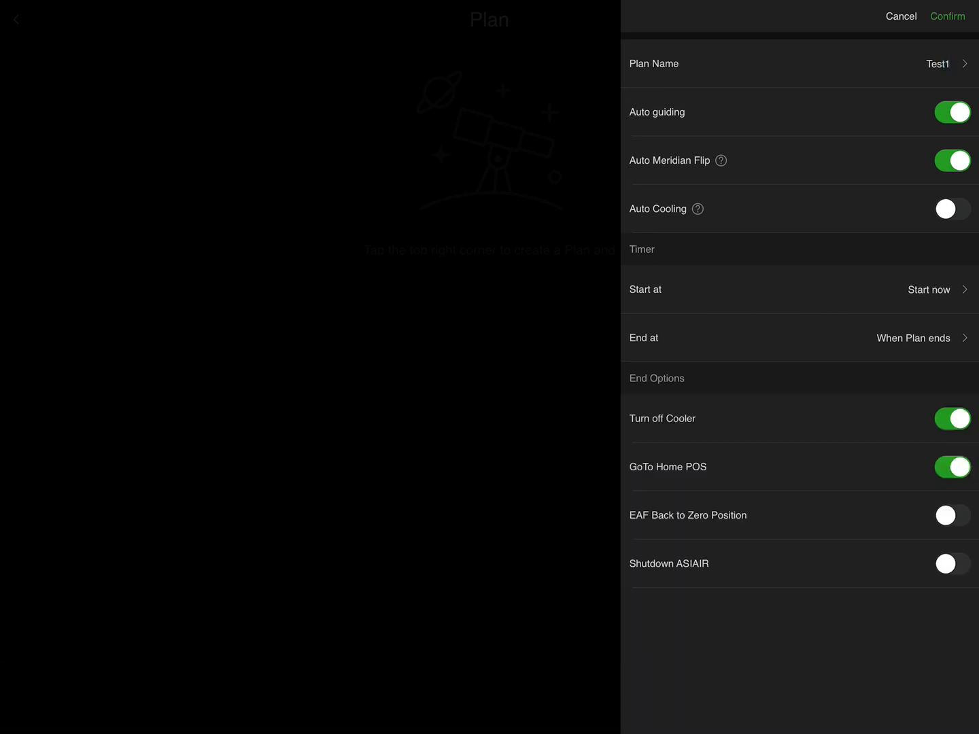
{"action": "left_click", "coordinate": [946, 16]}
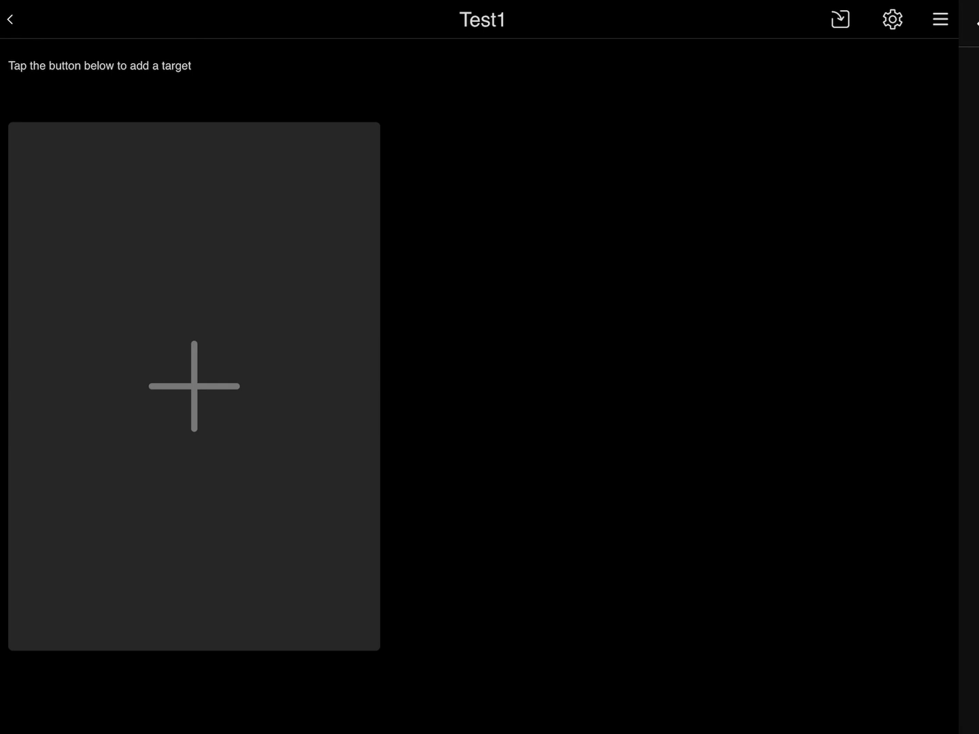
- Add IC5067 and M101 from Tonight's Best as plan targets
{"action": "left_click", "coordinate": [193, 403]}
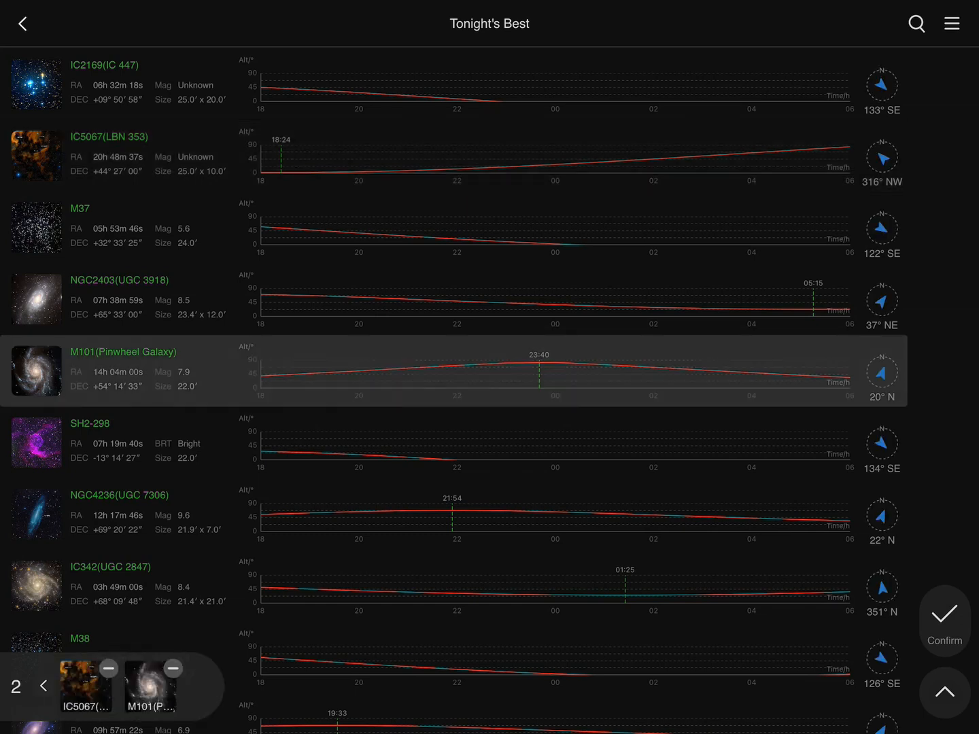
{"action": "left_click", "coordinate": [87, 688]}
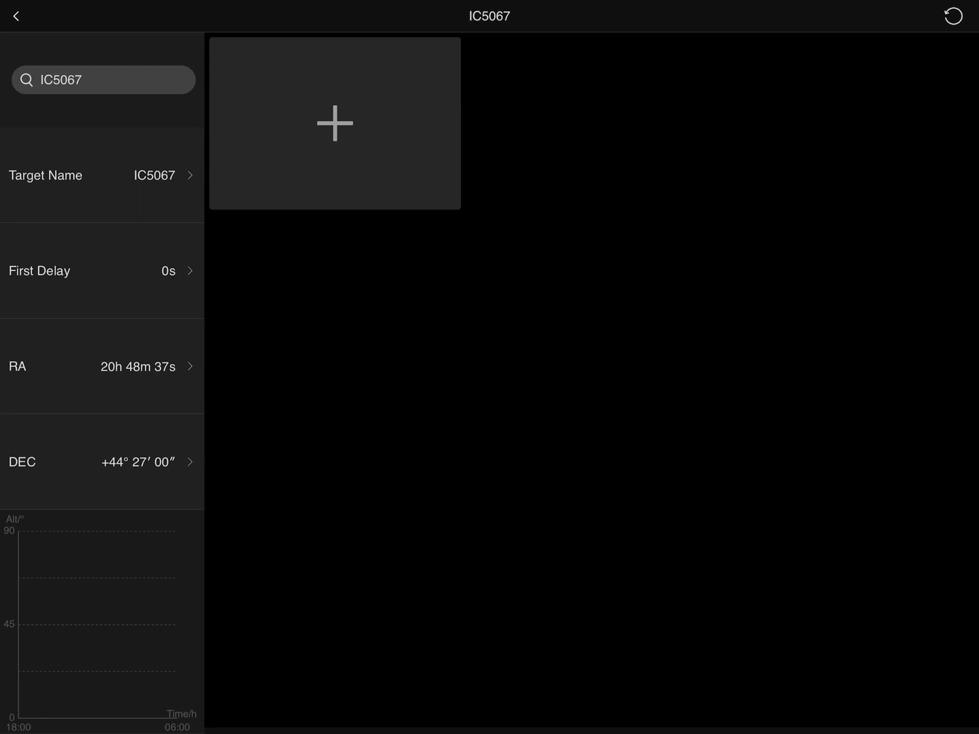
- Give IC5067 a Light sequence of 10×300 s at Bin1 and apply it to the other targets
{"action": "left_click", "coordinate": [334, 123]}
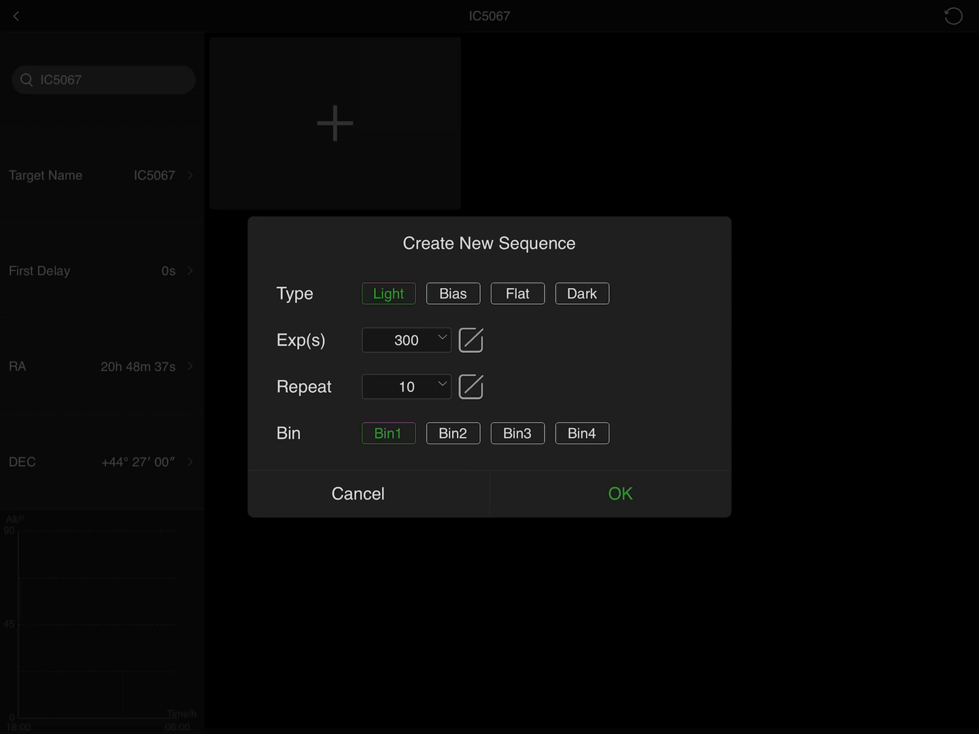
{"action": "left_click", "coordinate": [357, 493]}
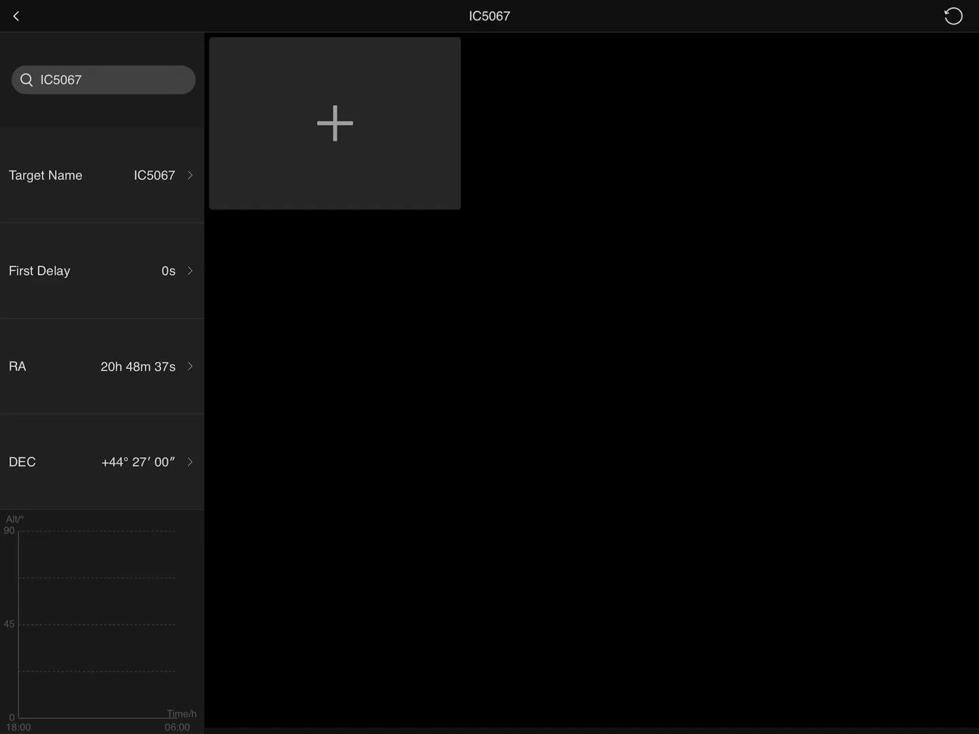
{"action": "left_click", "coordinate": [334, 122]}
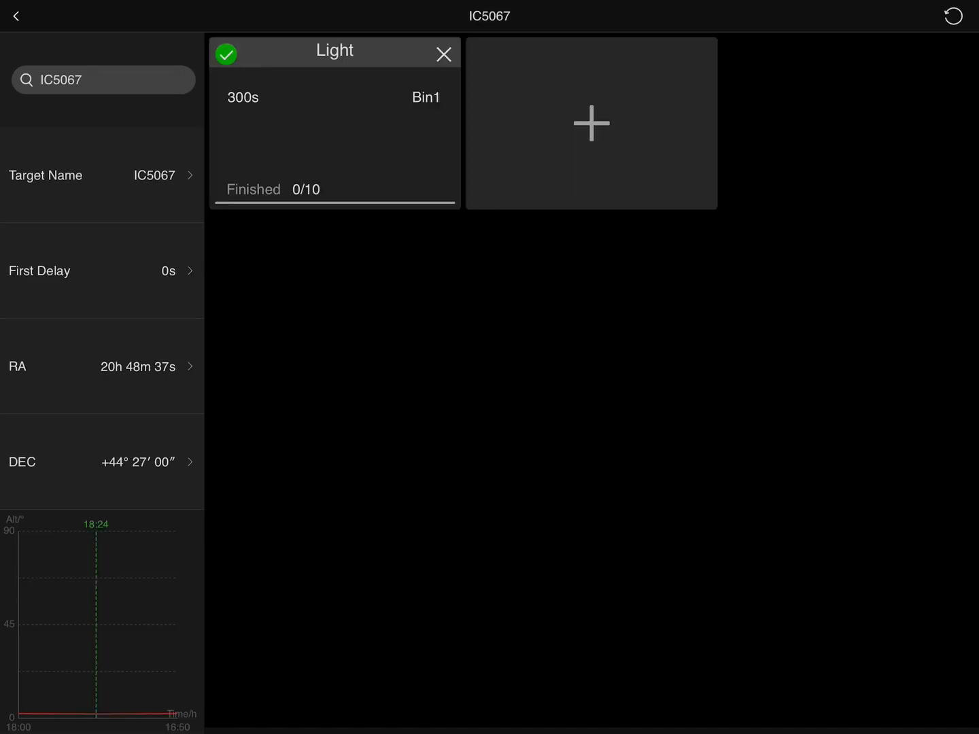
{"action": "left_click", "coordinate": [589, 123]}
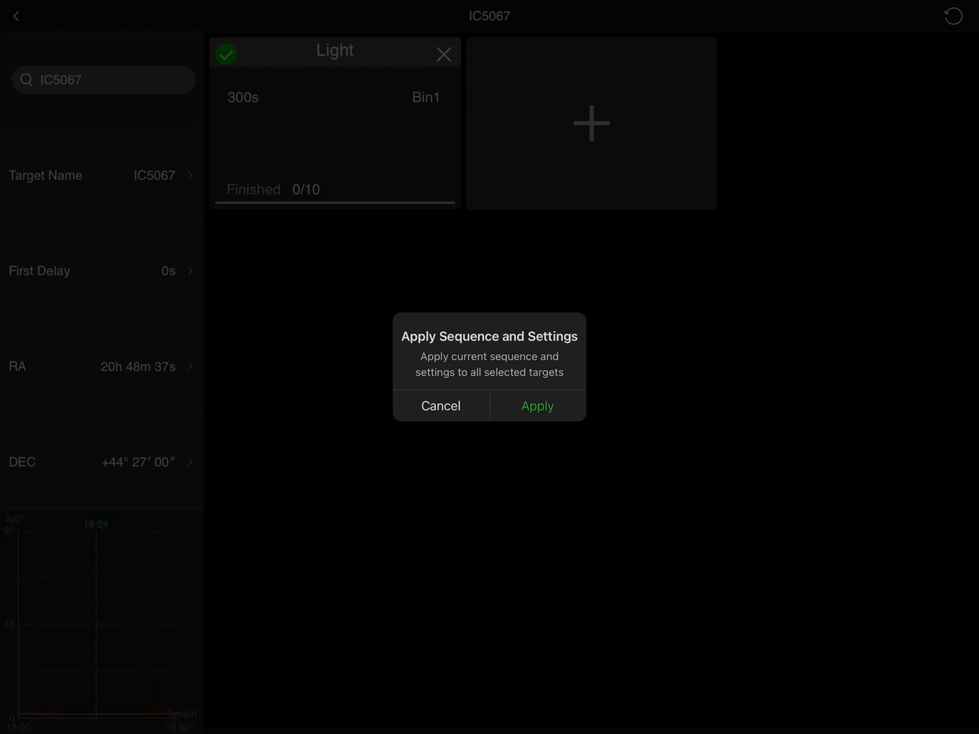
- Apply the Light sequence to all targets including NGC4236 and return to the Test1 overview
{"action": "left_click", "coordinate": [536, 405]}
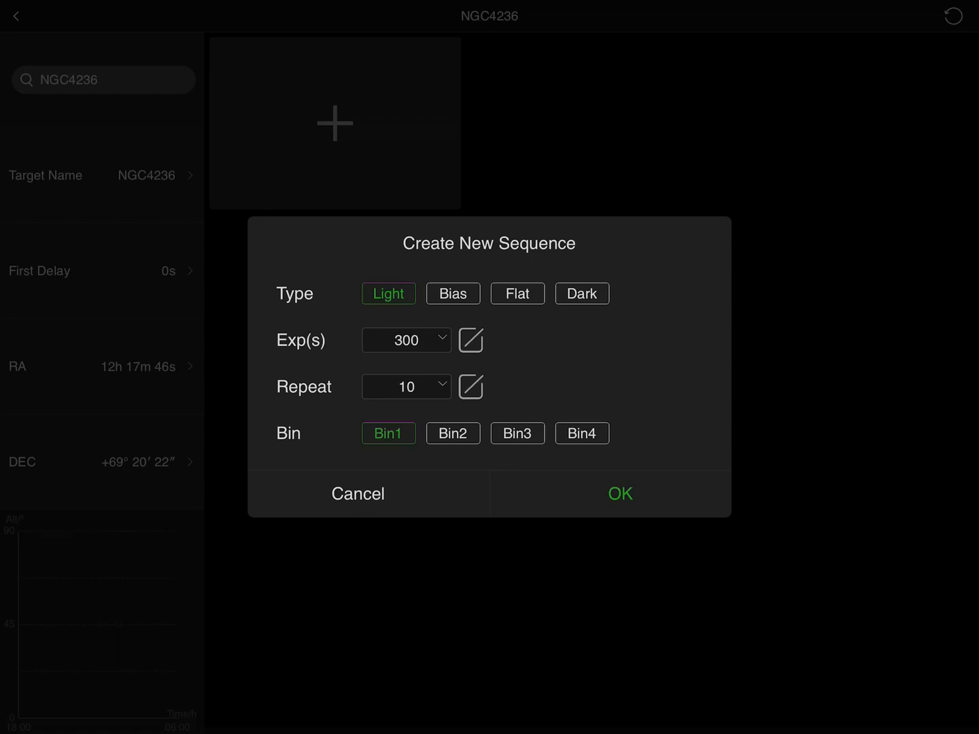
{"action": "left_click", "coordinate": [357, 493]}
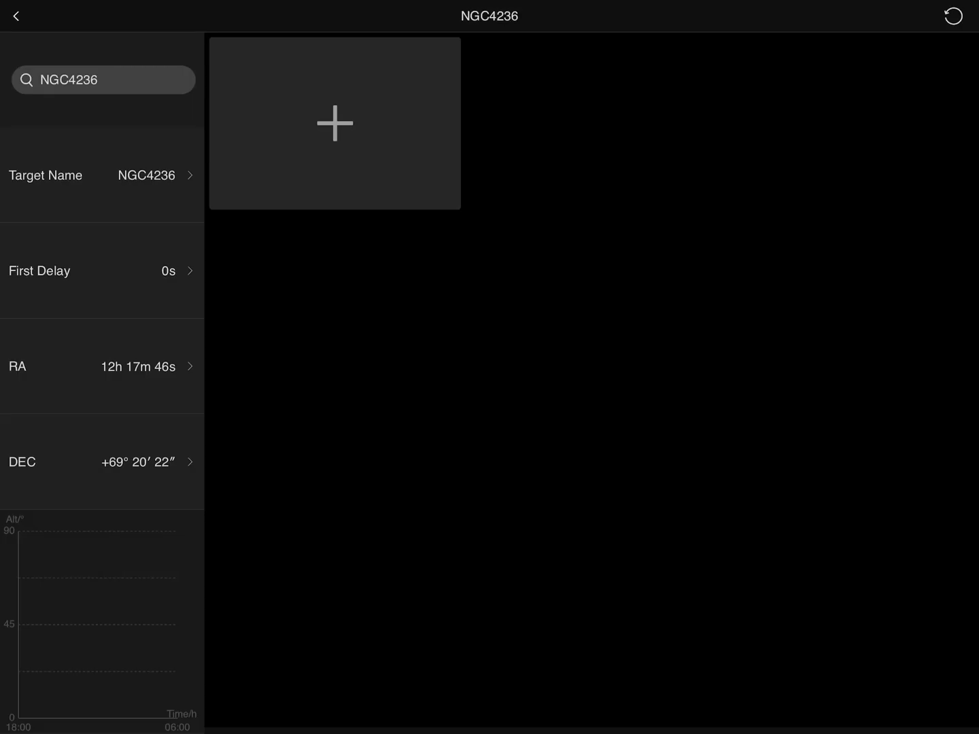
{"action": "left_click", "coordinate": [334, 122]}
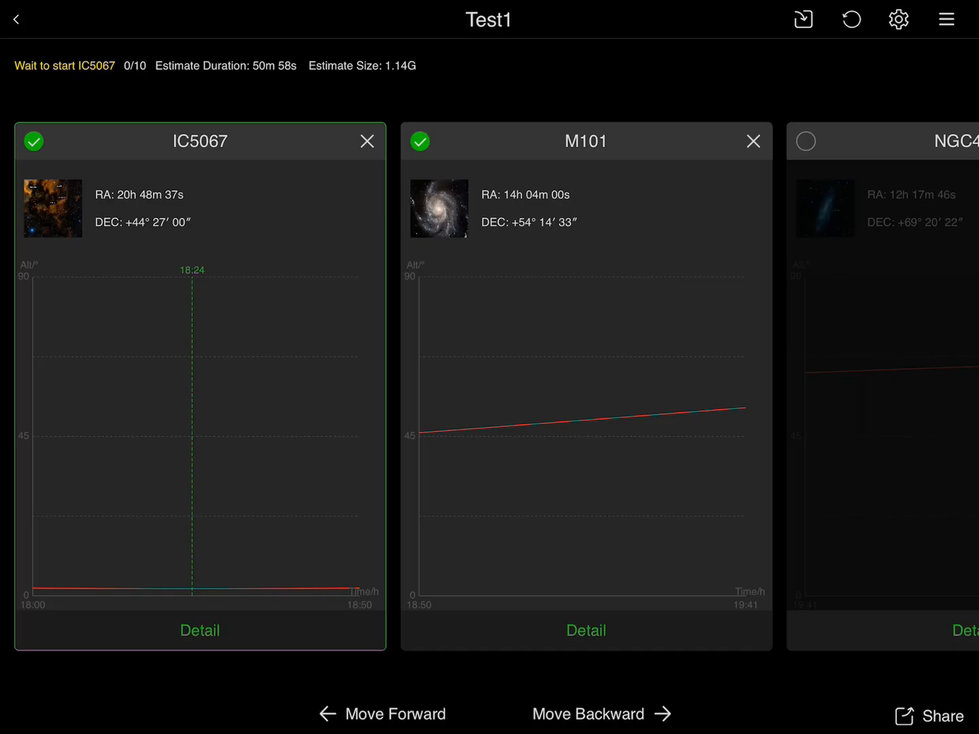
- Enable NGC4236 and delete IC5067, leaving M101 and NGC4236 in Test1
{"action": "left_click", "coordinate": [805, 141]}
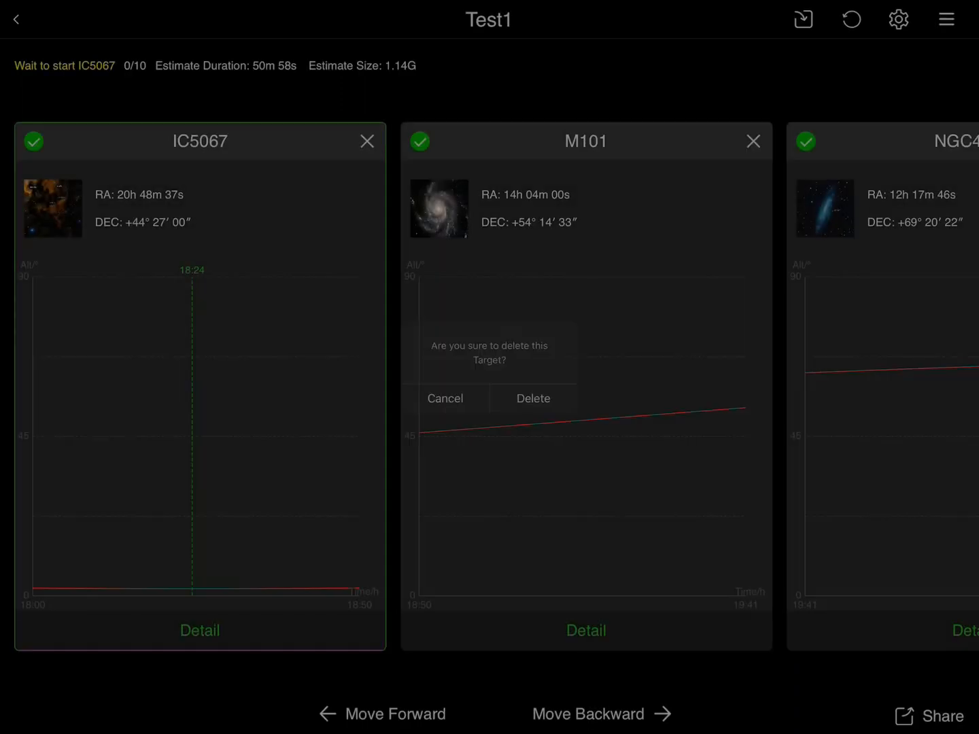
{"action": "left_click", "coordinate": [533, 398]}
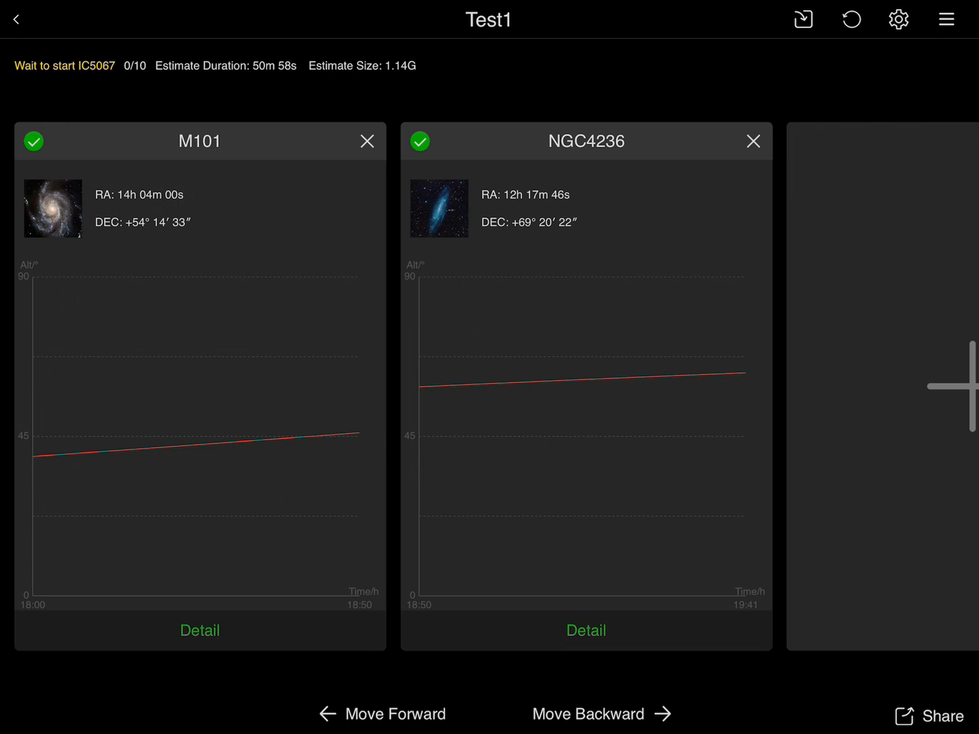
{"action": "left_click", "coordinate": [927, 715]}
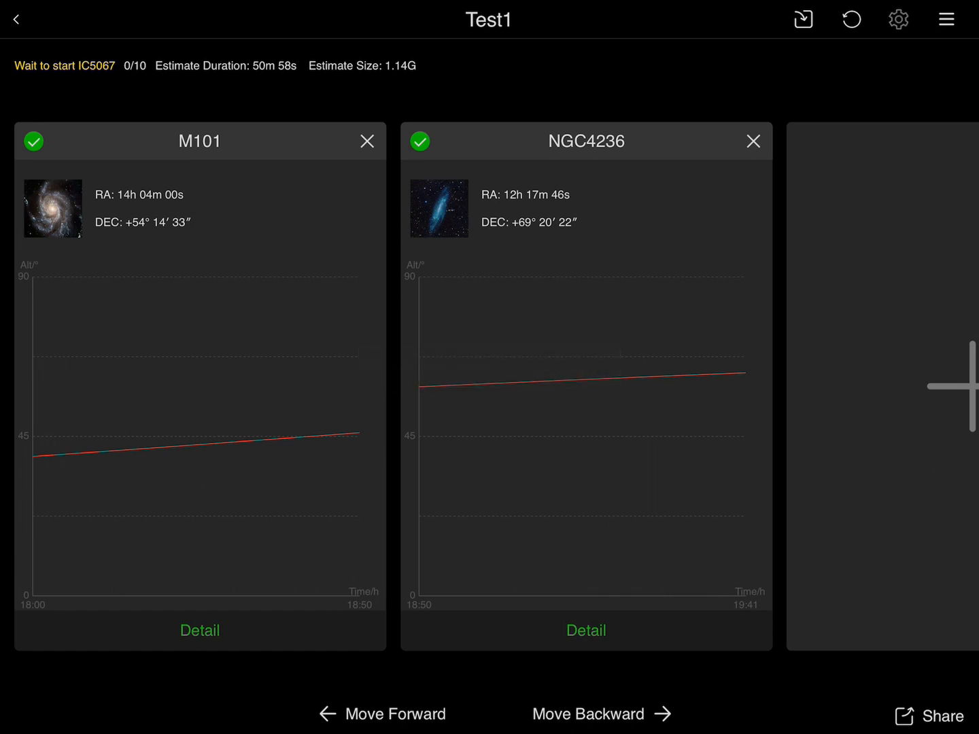
{"action": "left_click", "coordinate": [946, 19]}
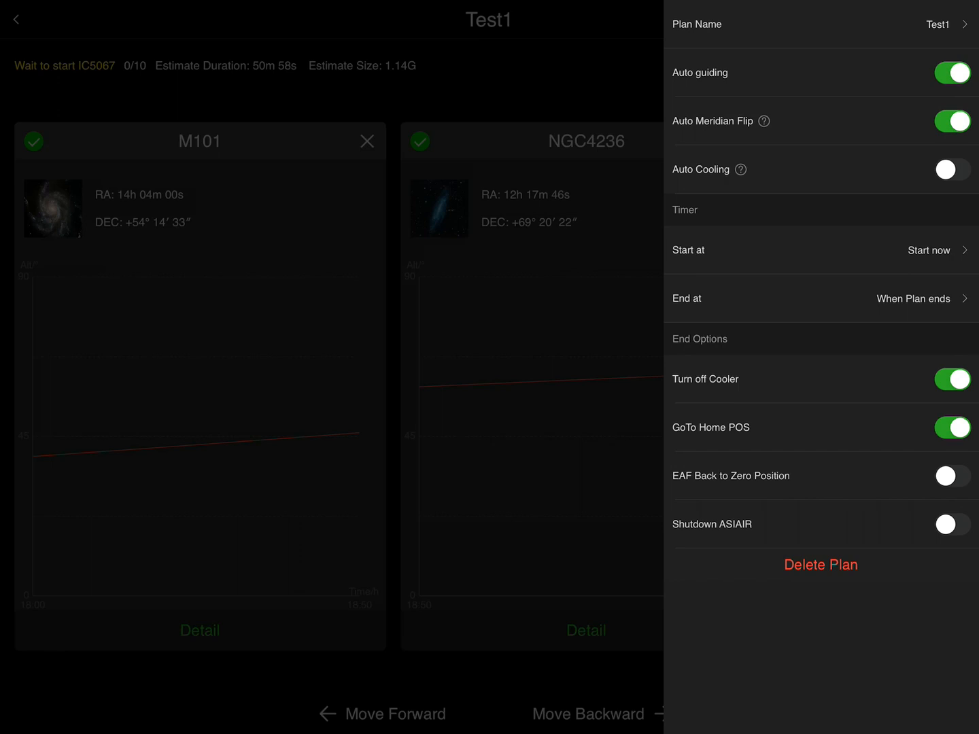
{"action": "left_click", "coordinate": [952, 379]}
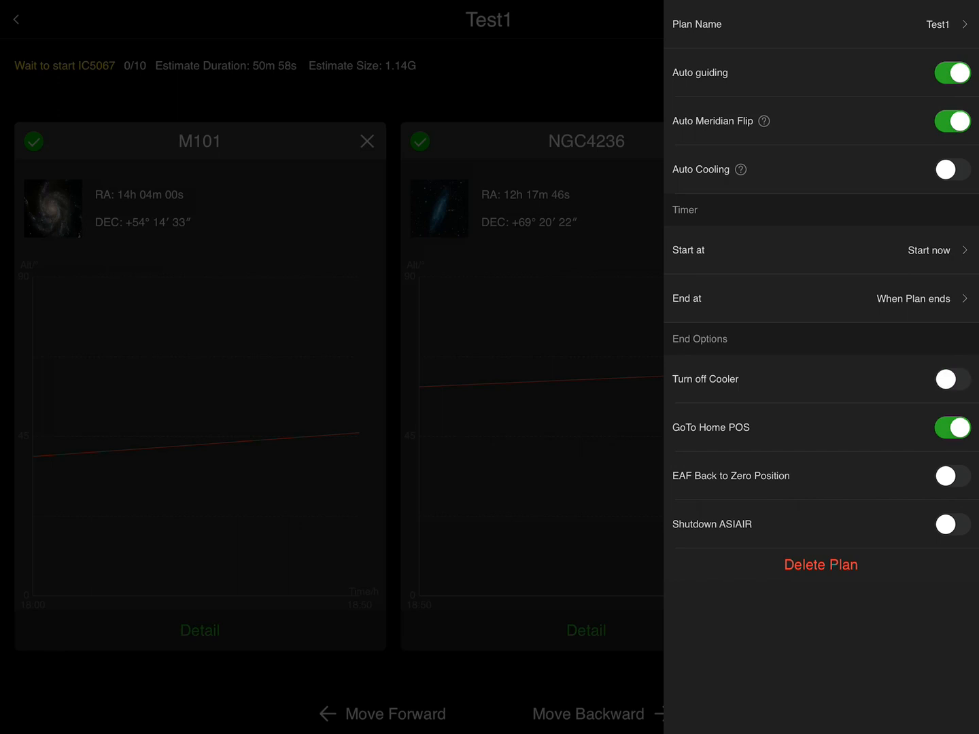
{"action": "left_click", "coordinate": [951, 378]}
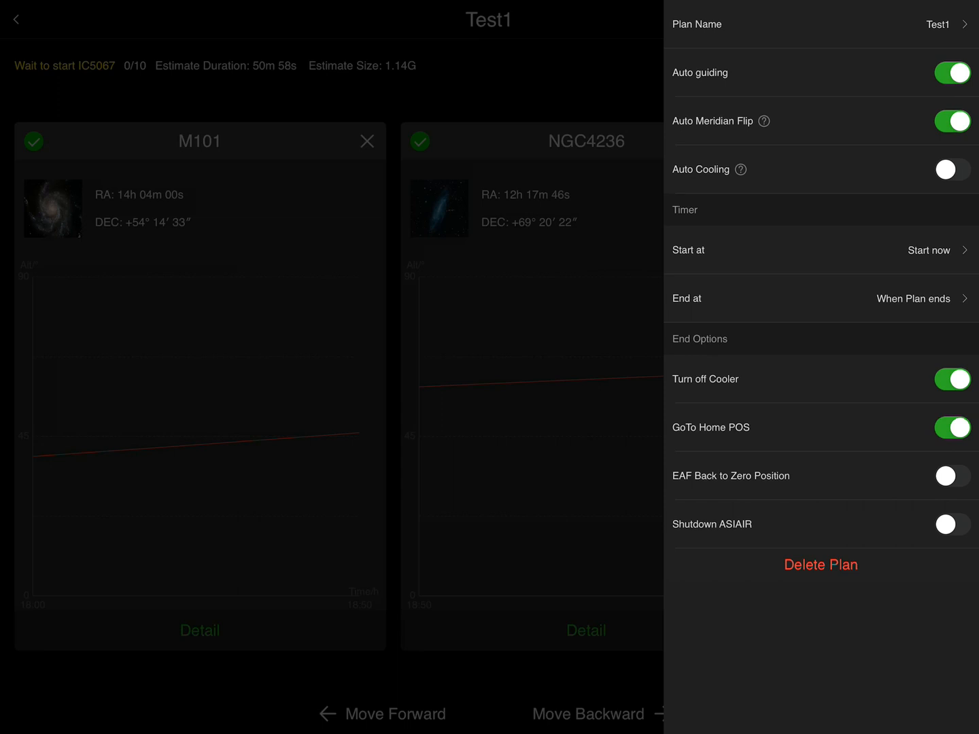
{"action": "left_click", "coordinate": [951, 168]}
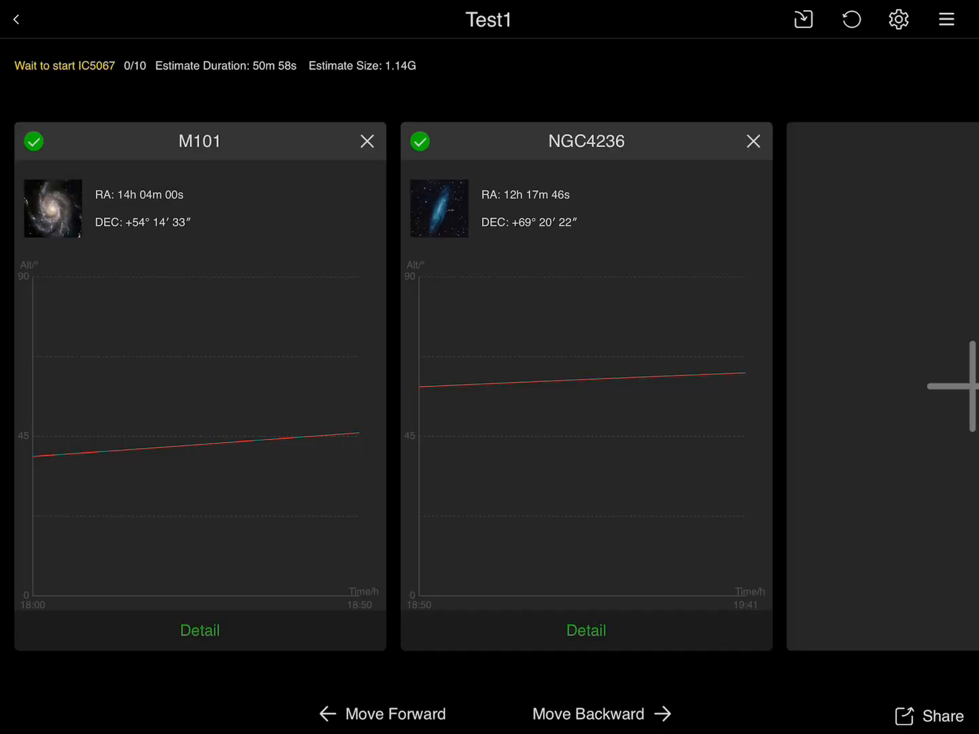
{"action": "left_click", "coordinate": [803, 19]}
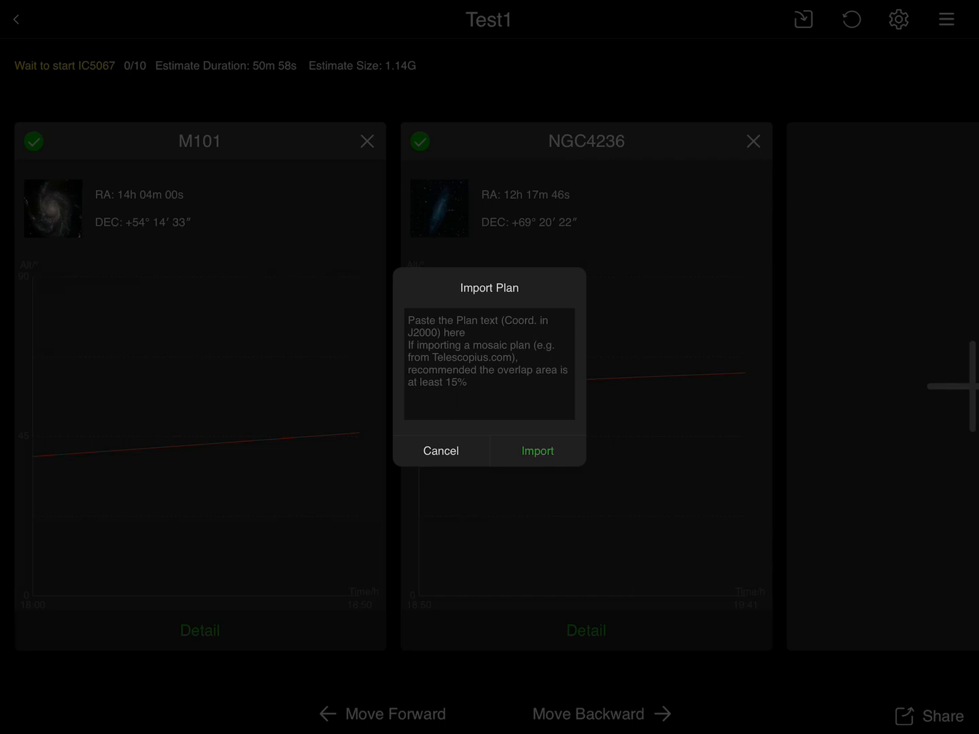
- Cancel the Import Plan dialog and request a reset of the Test1 plan
{"action": "left_click", "coordinate": [441, 451]}
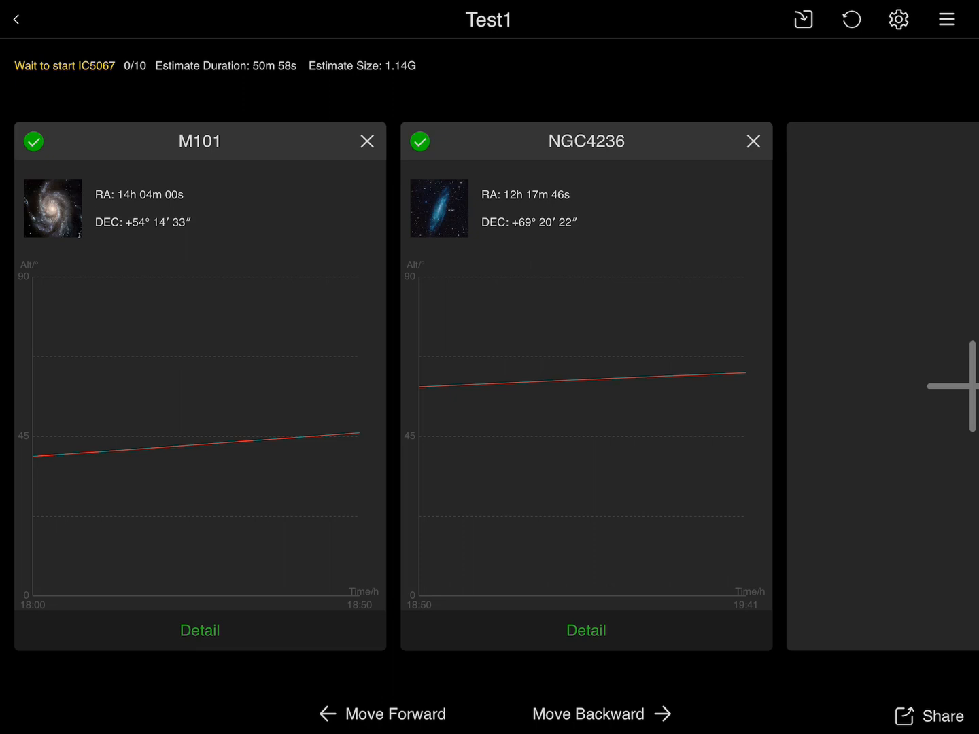
{"action": "left_click", "coordinate": [850, 19]}
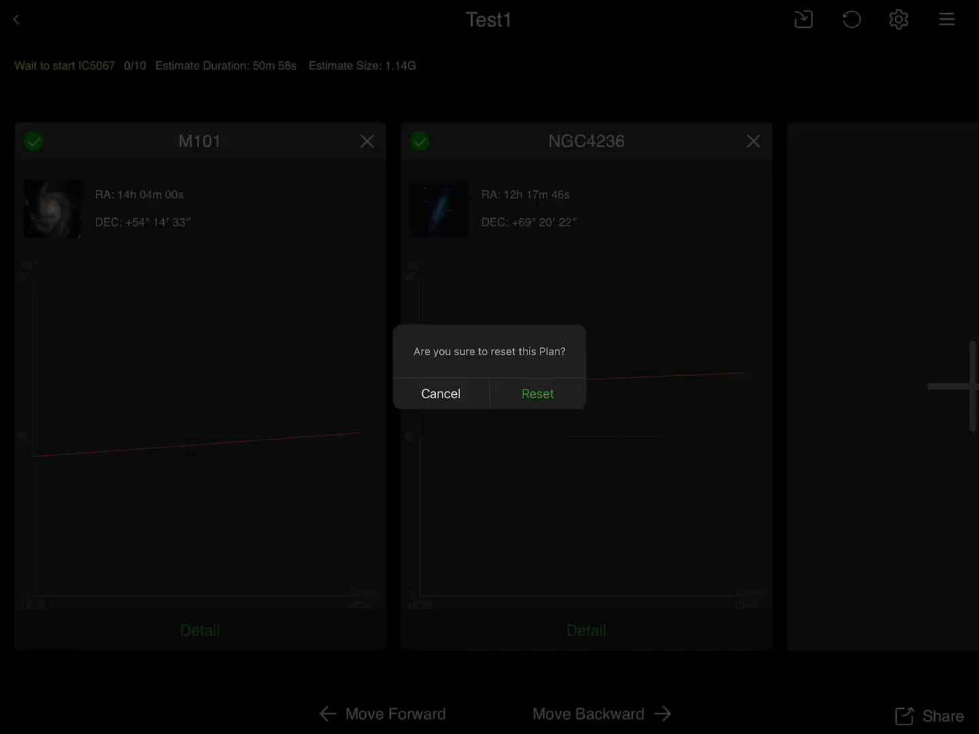